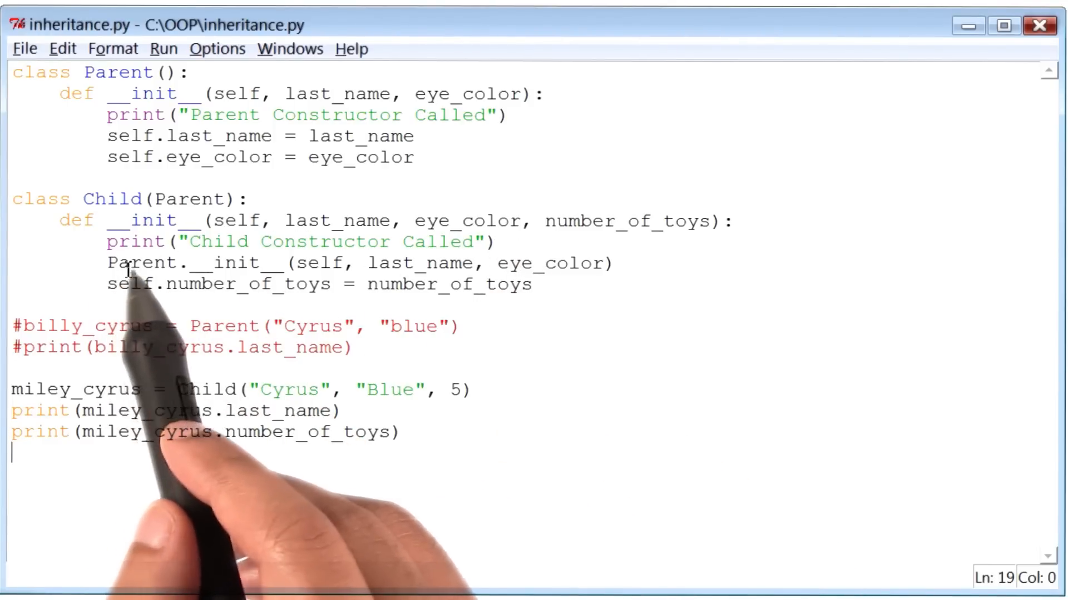
pyautogui.moveTo(599, 279)
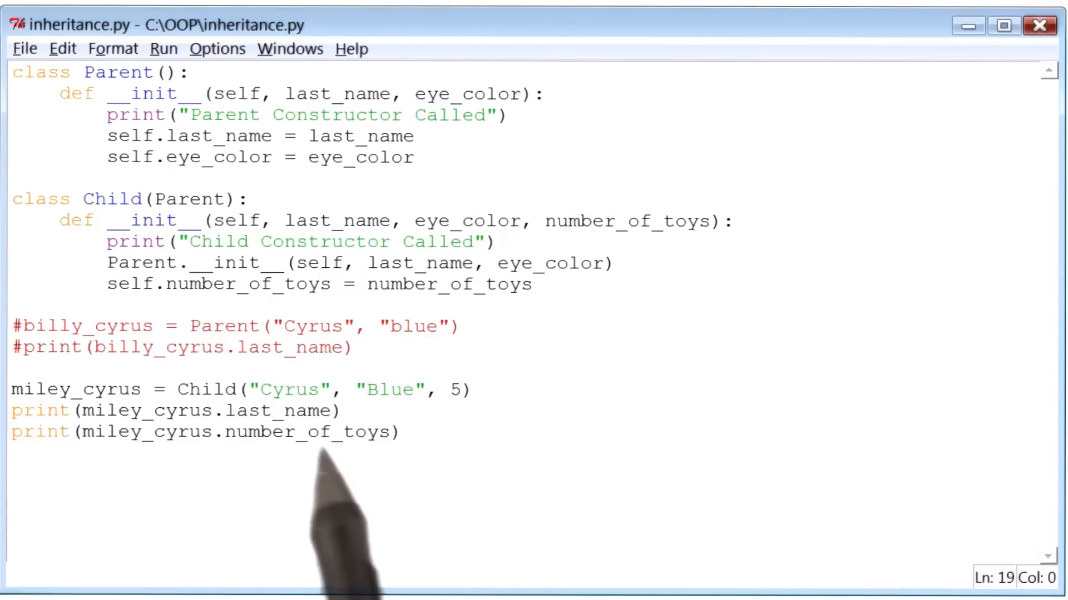
pyautogui.moveTo(408, 477)
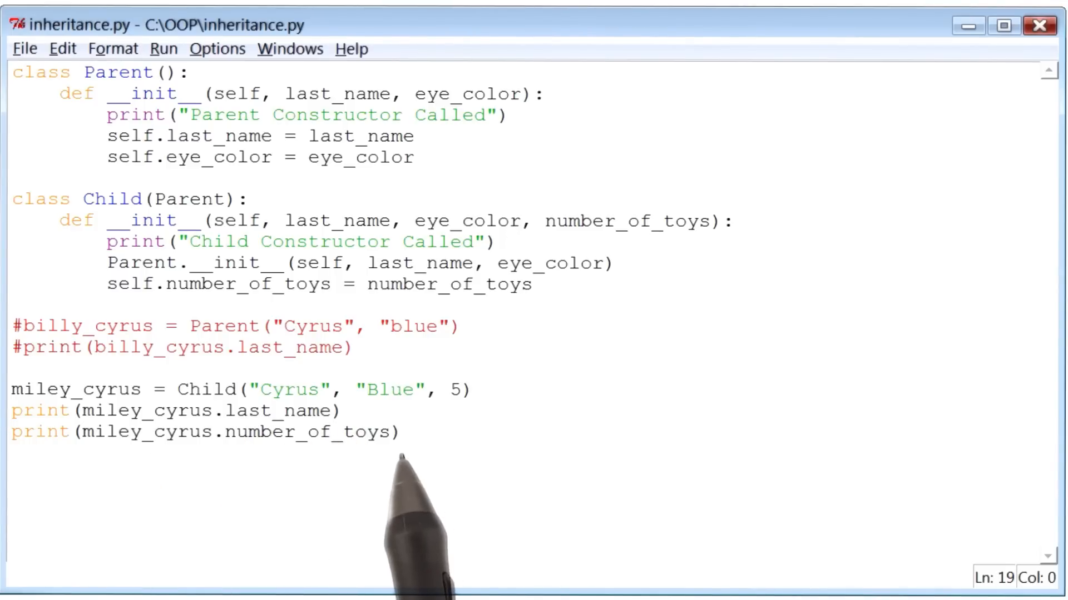
pyautogui.moveTo(272, 463)
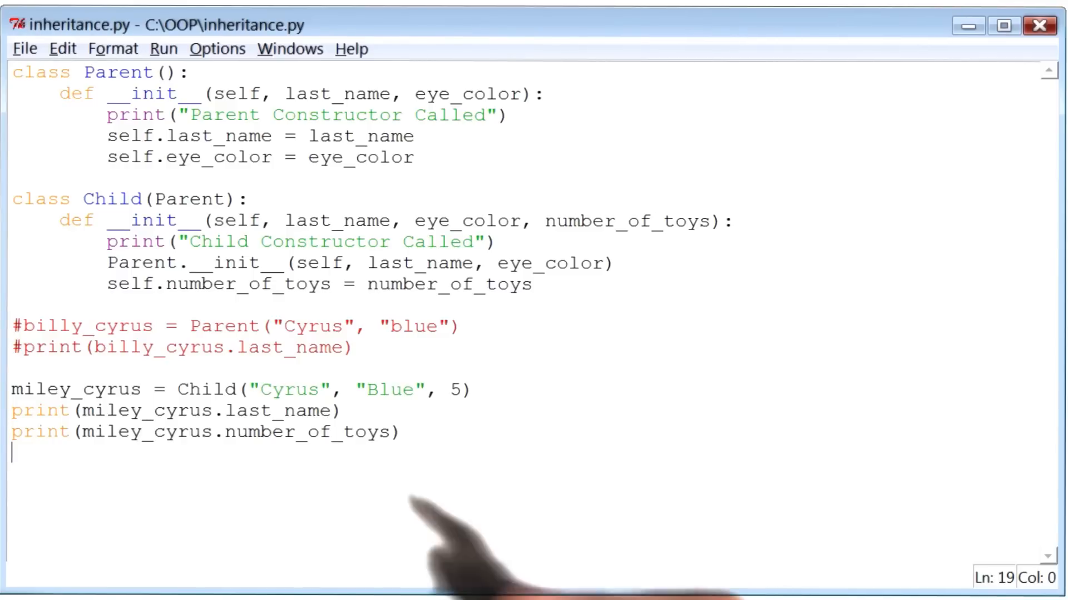
# - Run inheritance.py so the shell prints both constructor messages, then Cyrus and 5
pyautogui.click(165, 48)
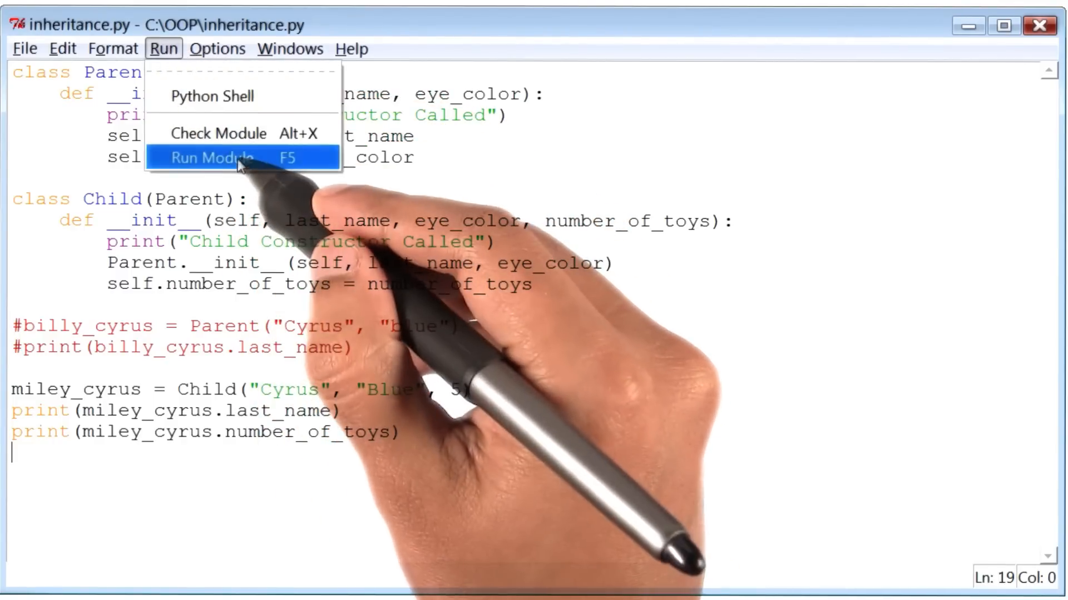
pyautogui.click(211, 158)
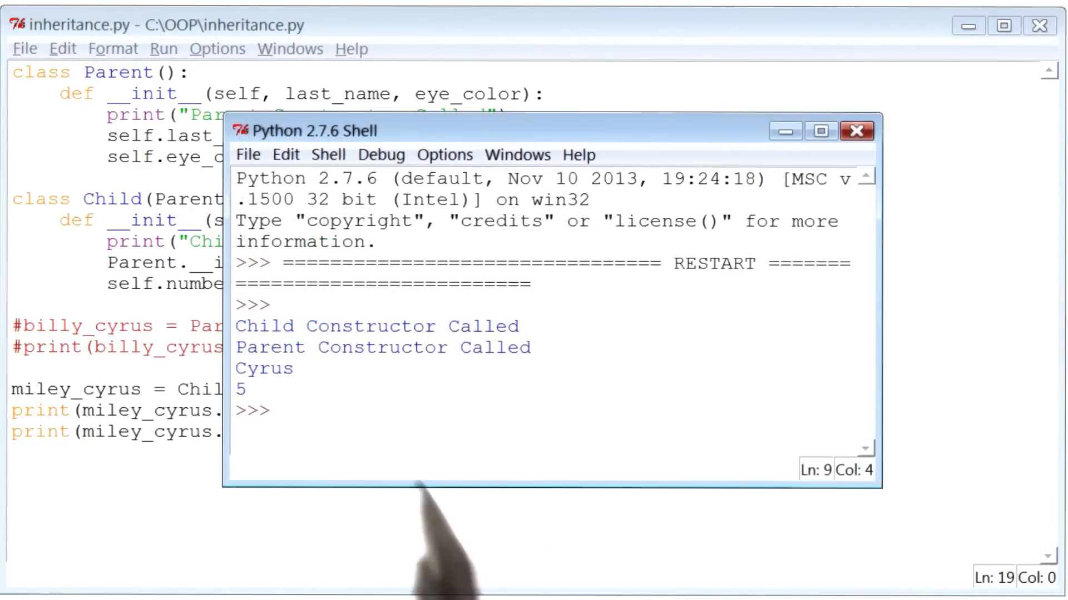
pyautogui.moveTo(317, 357)
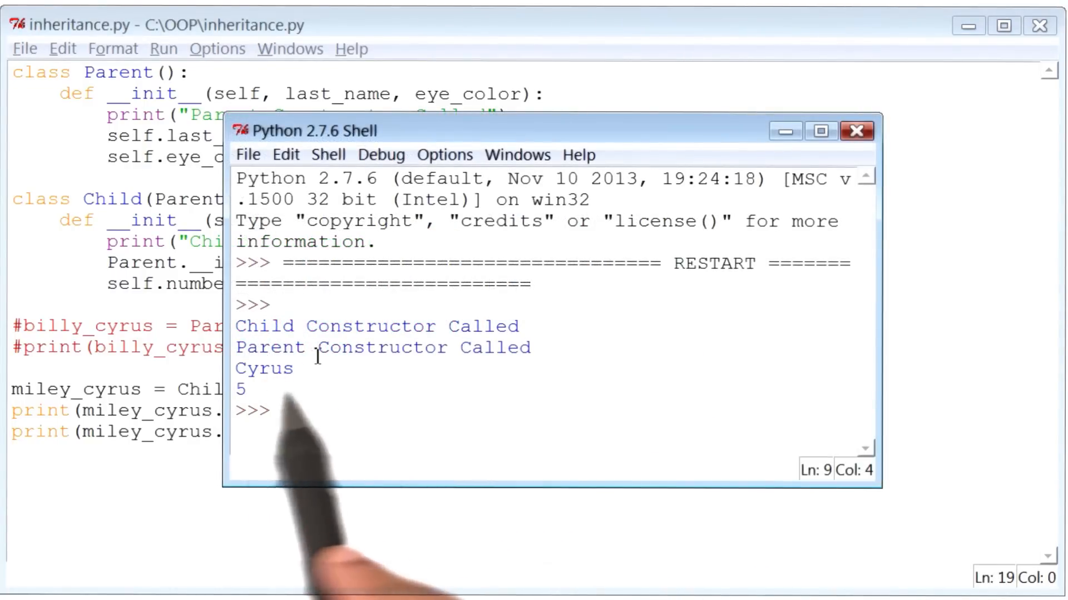
pyautogui.moveTo(302, 411)
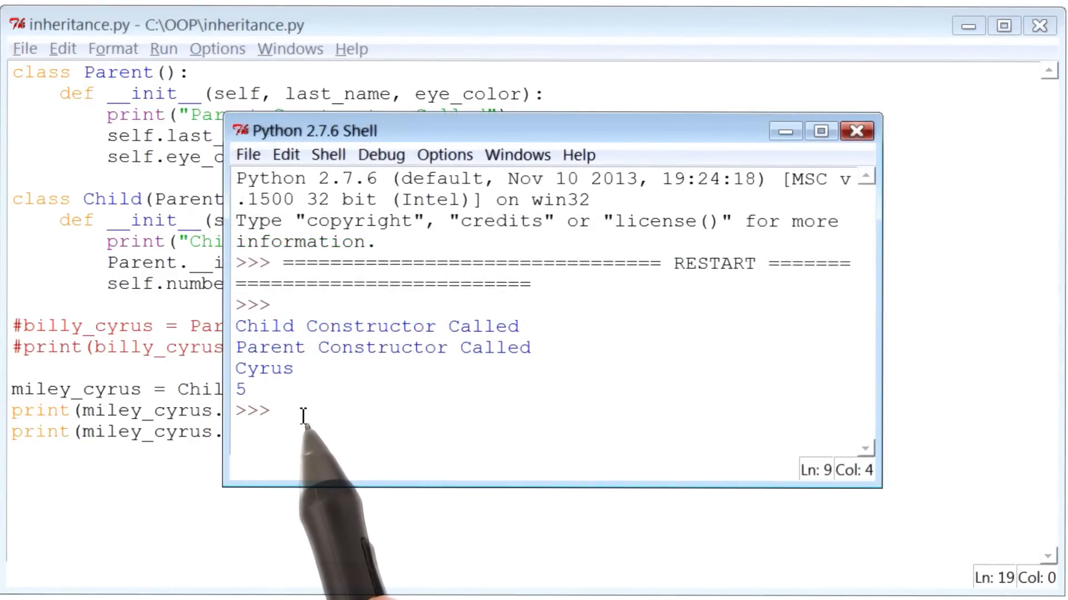